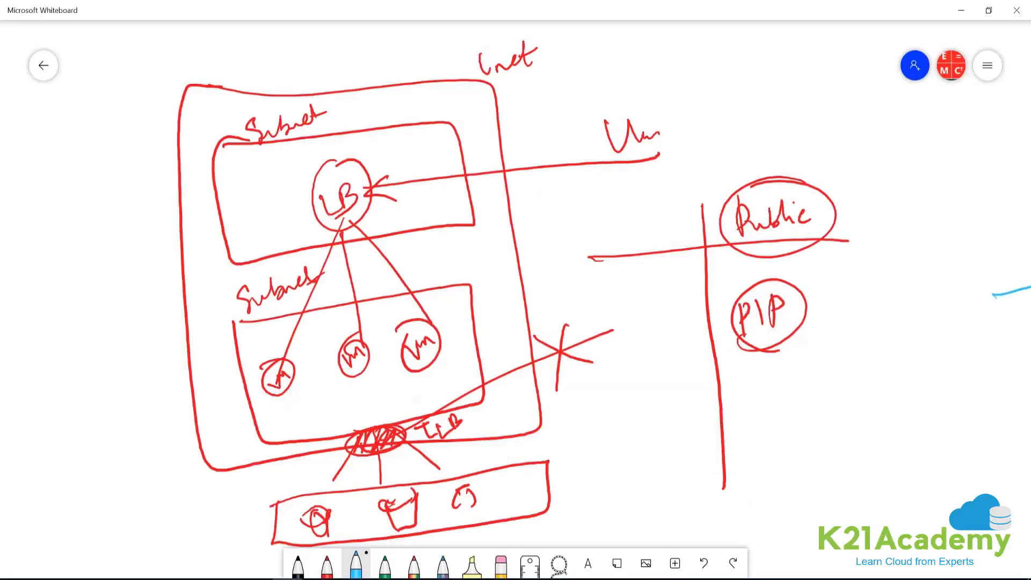
- Return to the board gallery and create a new blank whiteboard for the EUS region box
{"action": "left_click", "coordinate": [43, 64]}
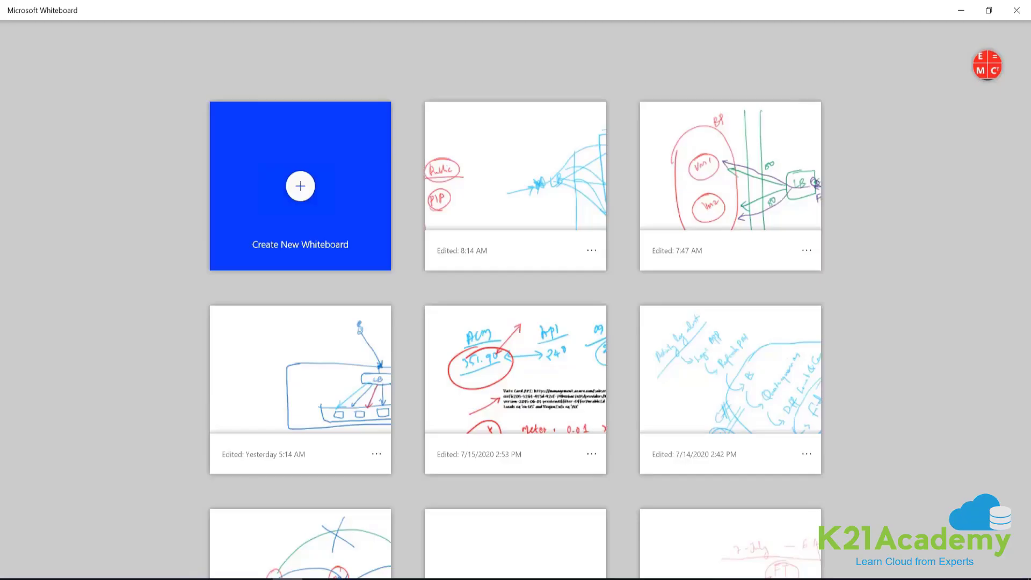
{"action": "left_click", "coordinate": [300, 186]}
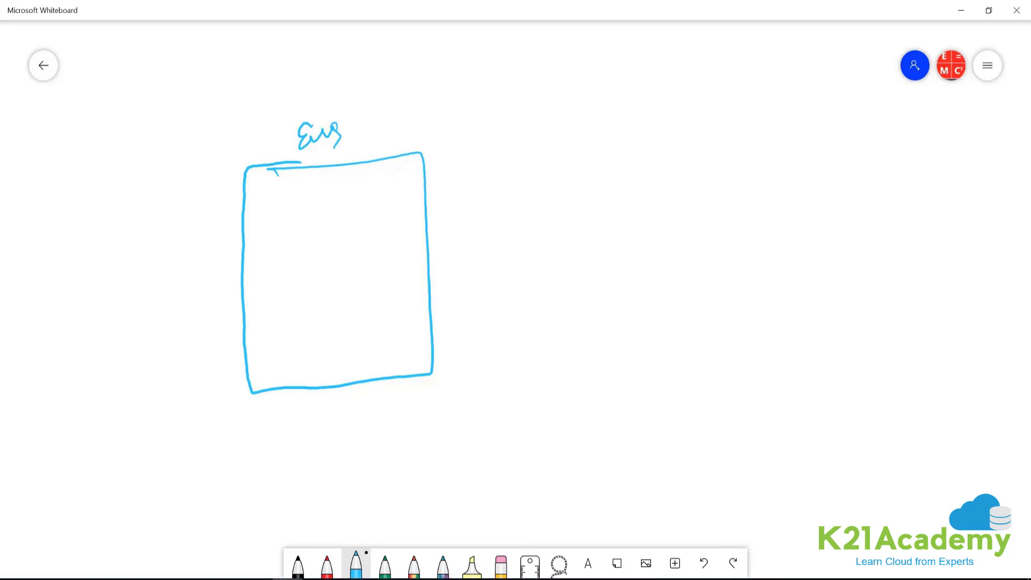
- Sketch LB feeding VM1–VM3, then a second LB feeding three SQL databases inside the EUS box
{"action": "left_click_drag", "start_coordinate": [306, 198], "coordinate": [353, 220]}
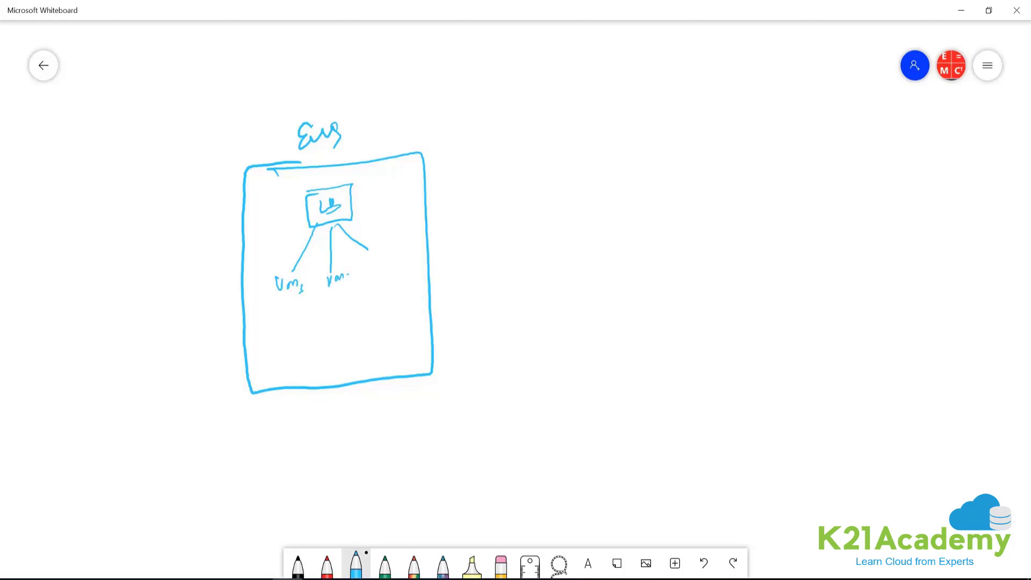
{"action": "left_click_drag", "start_coordinate": [368, 273], "coordinate": [395, 264]}
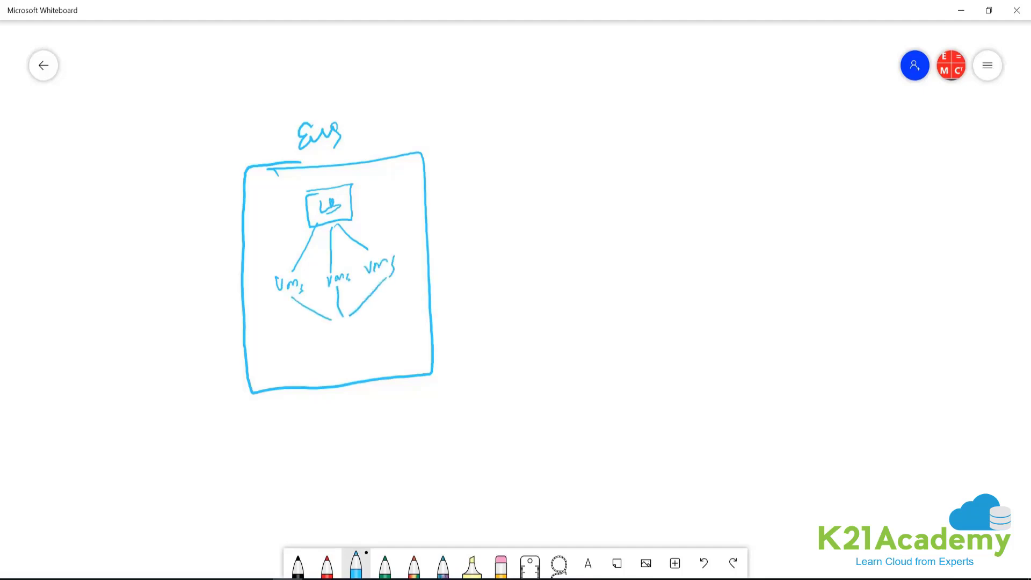
{"action": "left_click_drag", "start_coordinate": [310, 322], "coordinate": [368, 341]}
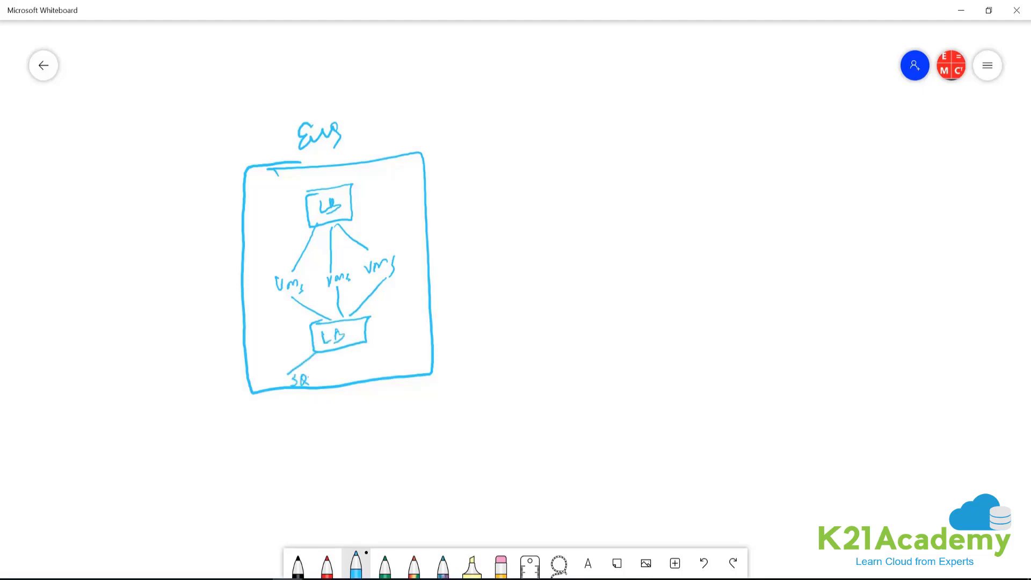
{"action": "left_click_drag", "start_coordinate": [341, 355], "coordinate": [359, 381]}
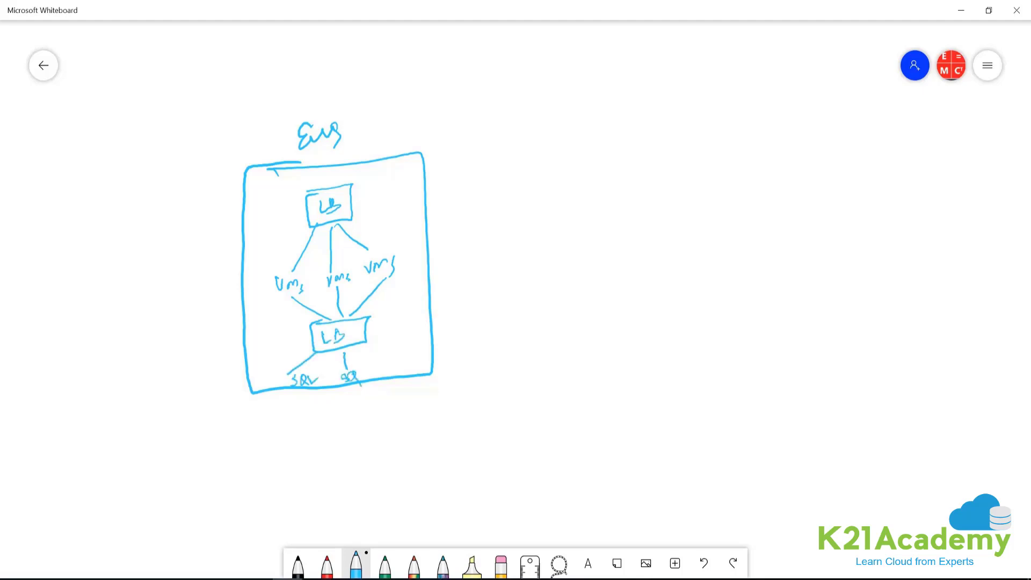
{"action": "left_click_drag", "start_coordinate": [356, 342], "coordinate": [408, 362]}
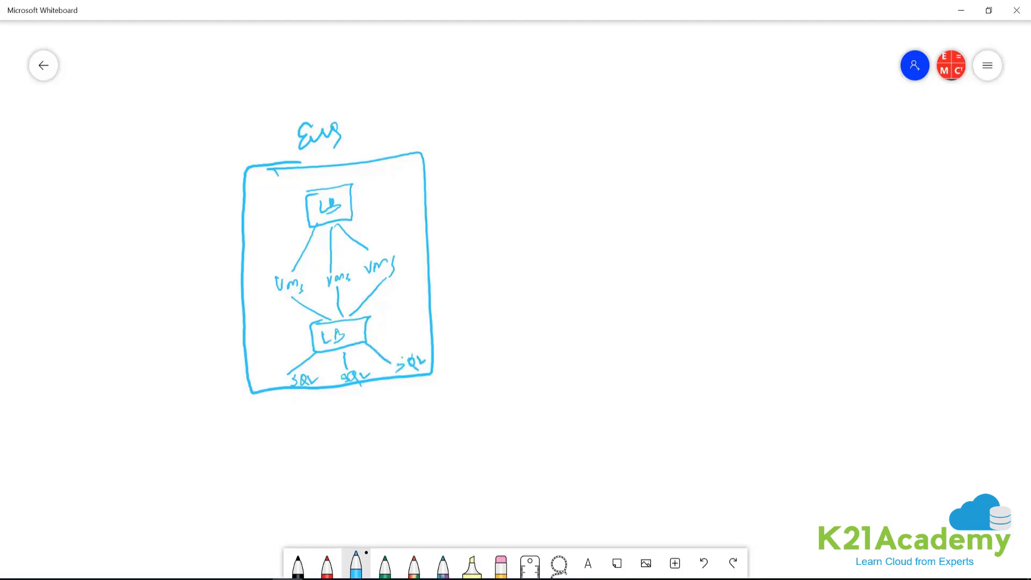
{"action": "left_click", "coordinate": [616, 564]}
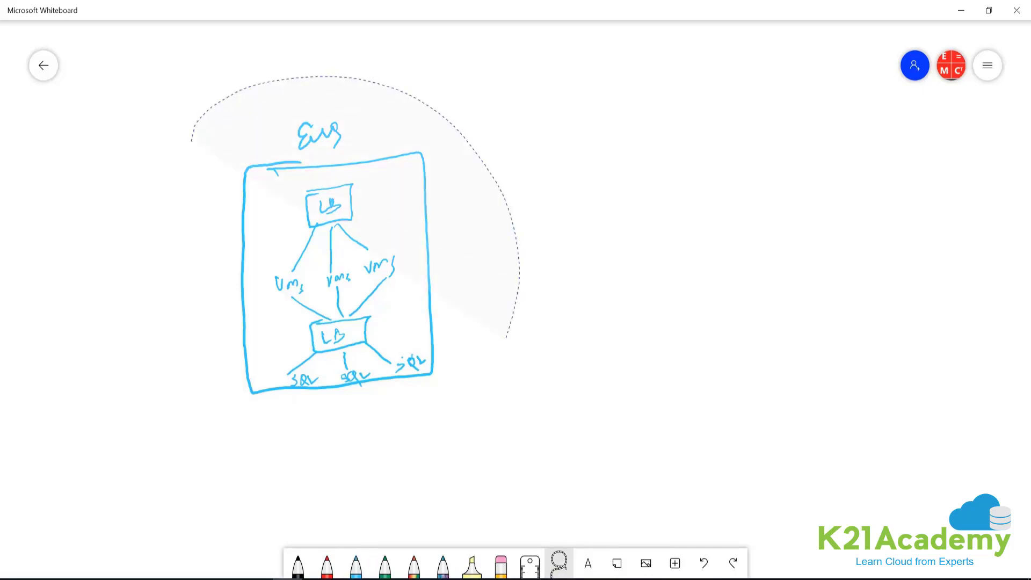
- Duplicate the lassoed EUS diagram and place two copies to the right of the original
{"action": "left_click", "coordinate": [336, 263]}
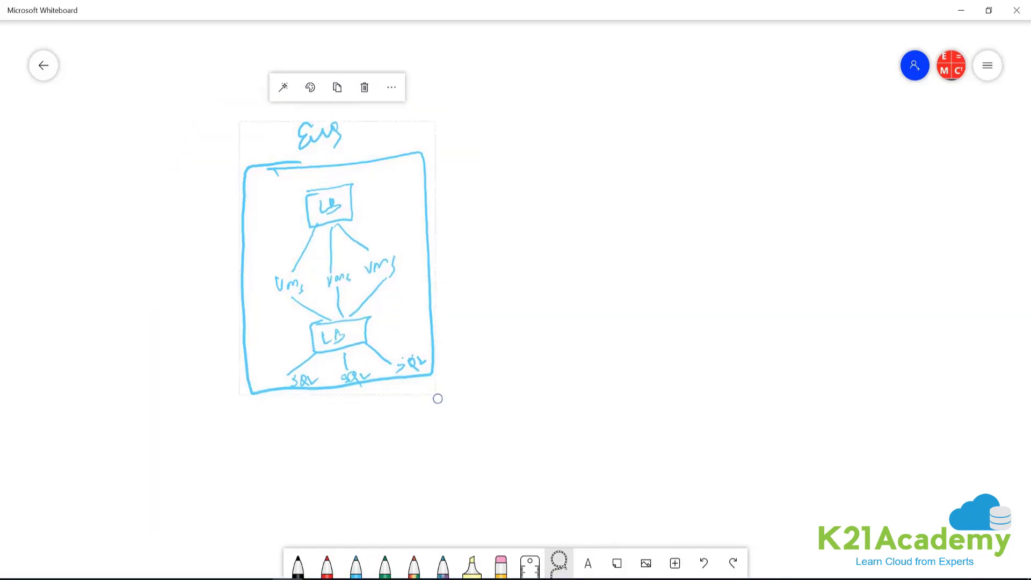
{"action": "left_click", "coordinate": [336, 87]}
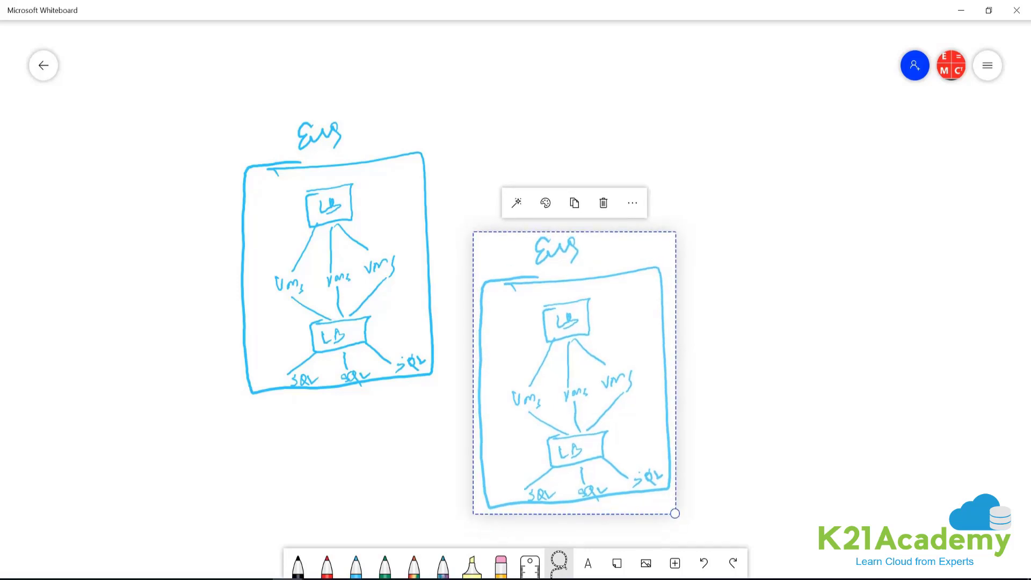
{"action": "left_click_drag", "start_coordinate": [573, 368], "coordinate": [572, 257]}
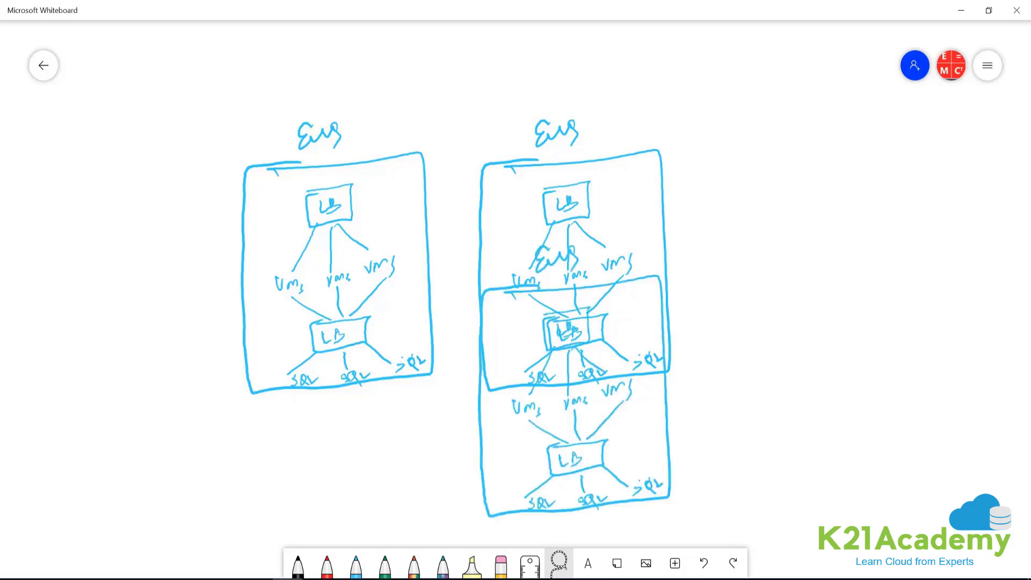
{"action": "left_click_drag", "start_coordinate": [573, 332], "coordinate": [641, 395]}
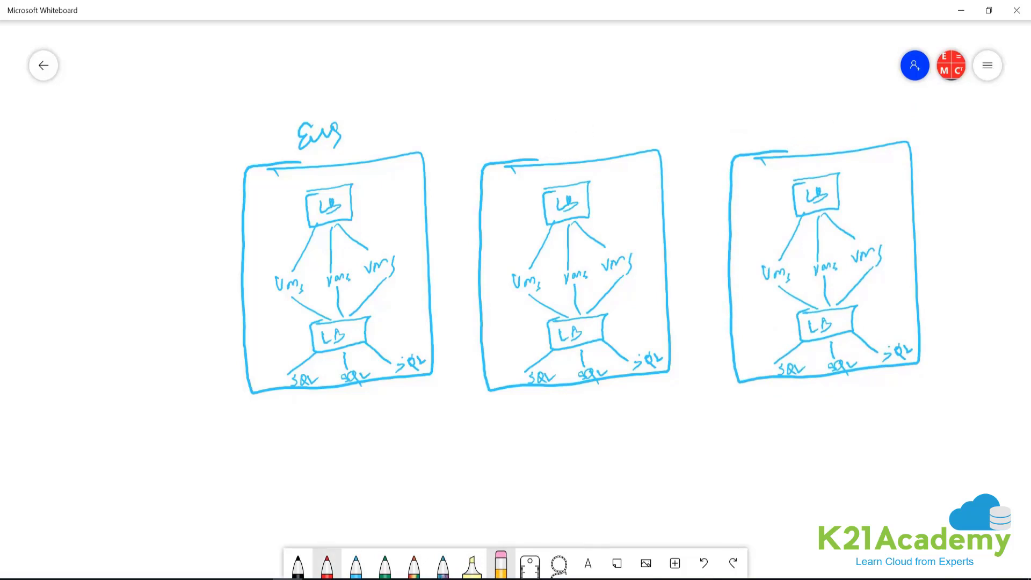
- In blue ink, circle region number 3 under CUS and connect the TM ellipse to the CUS region
{"action": "left_click", "coordinate": [356, 564]}
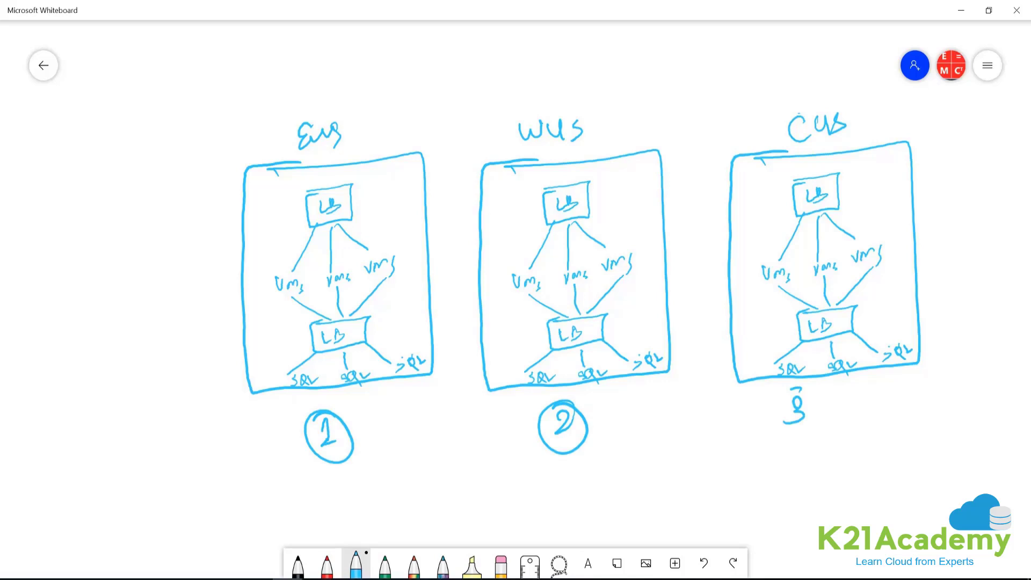
{"action": "left_click_drag", "start_coordinate": [776, 418], "coordinate": [815, 418]}
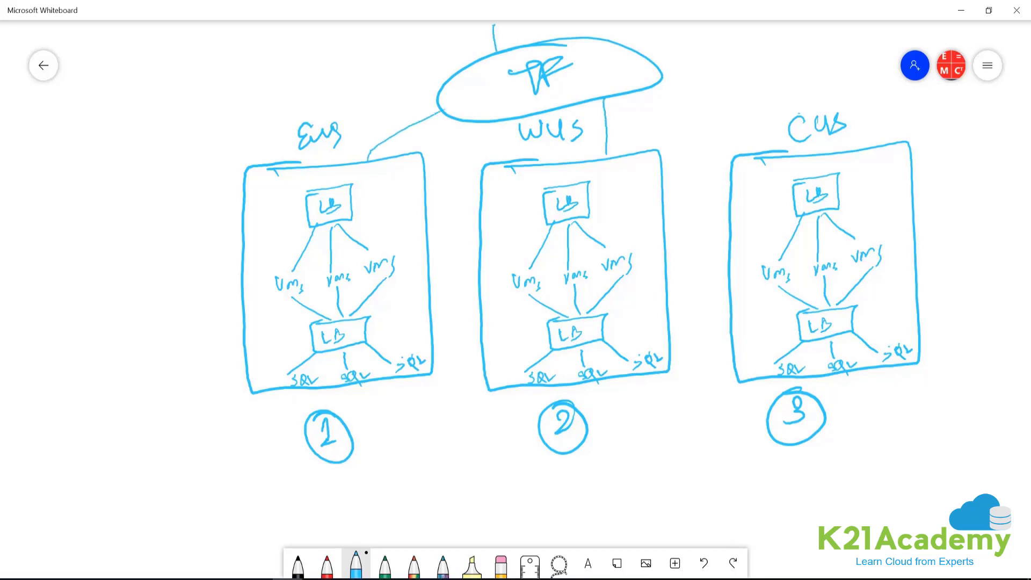
{"action": "left_click_drag", "start_coordinate": [611, 99], "coordinate": [780, 139]}
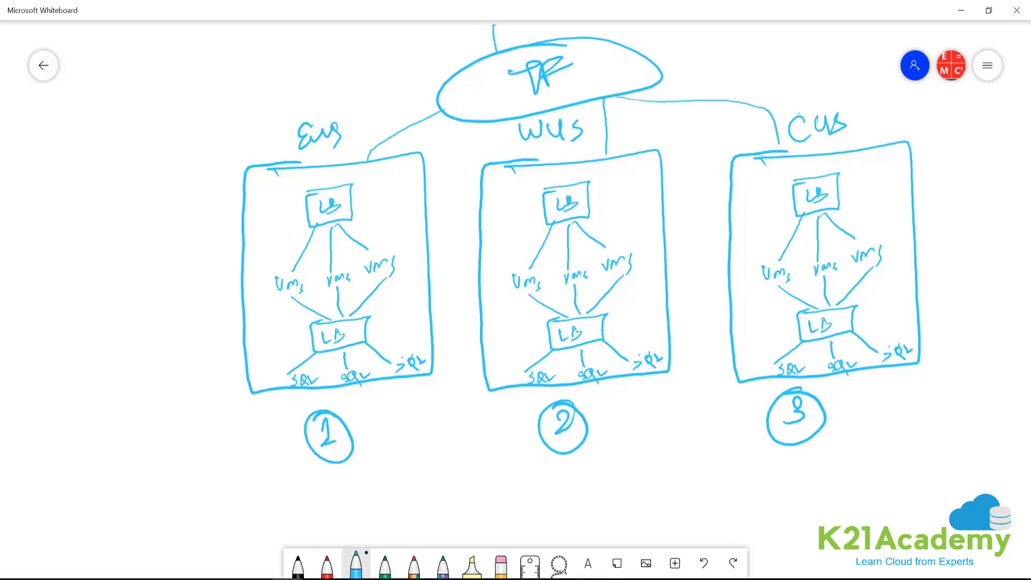
{"action": "left_click", "coordinate": [385, 564]}
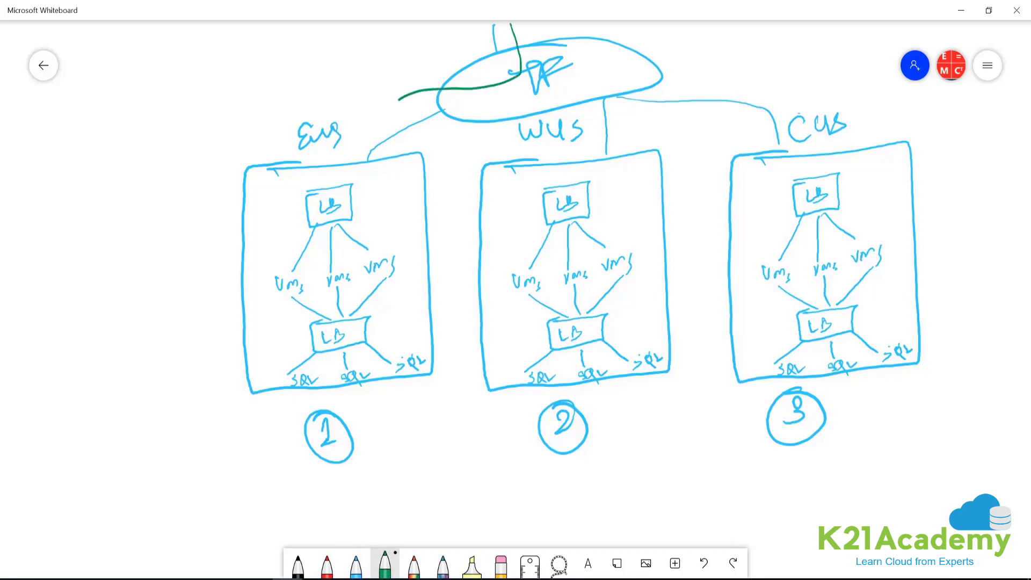
- Draw green traffic arrows from the TM ellipse down into the EUS and other regions
{"action": "left_click_drag", "start_coordinate": [427, 92], "coordinate": [372, 210]}
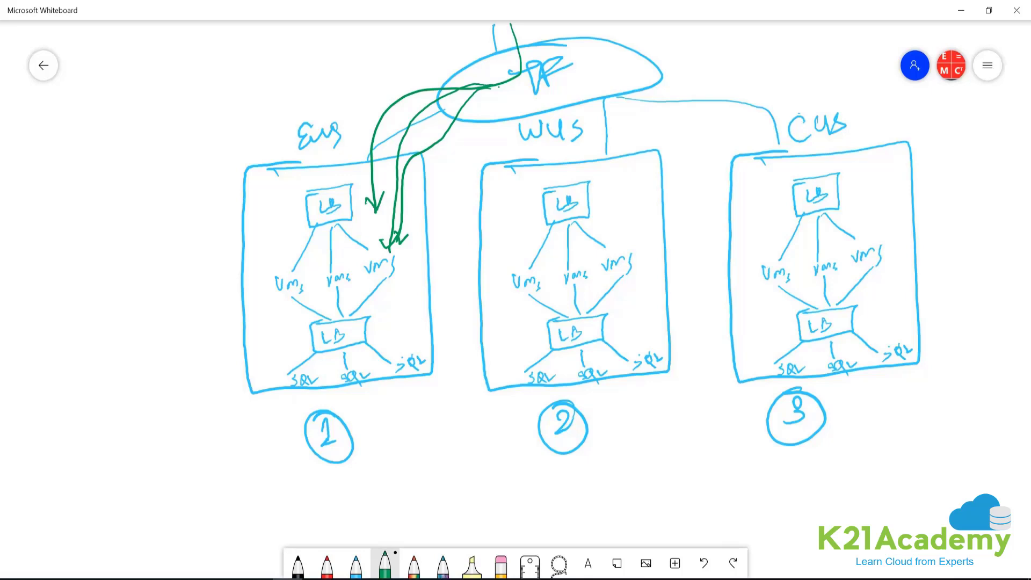
{"action": "left_click_drag", "start_coordinate": [191, 483], "coordinate": [434, 172]}
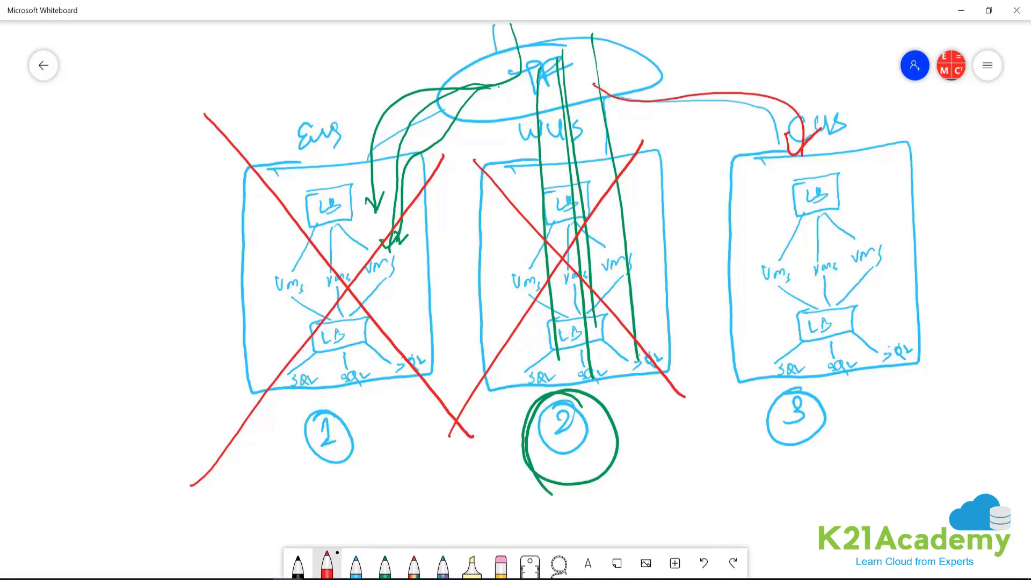
- Cross out region 3, then undo the red crosses, green arrows and numbered circles, ending in green ink
{"action": "left_click_drag", "start_coordinate": [780, 447], "coordinate": [819, 397]}
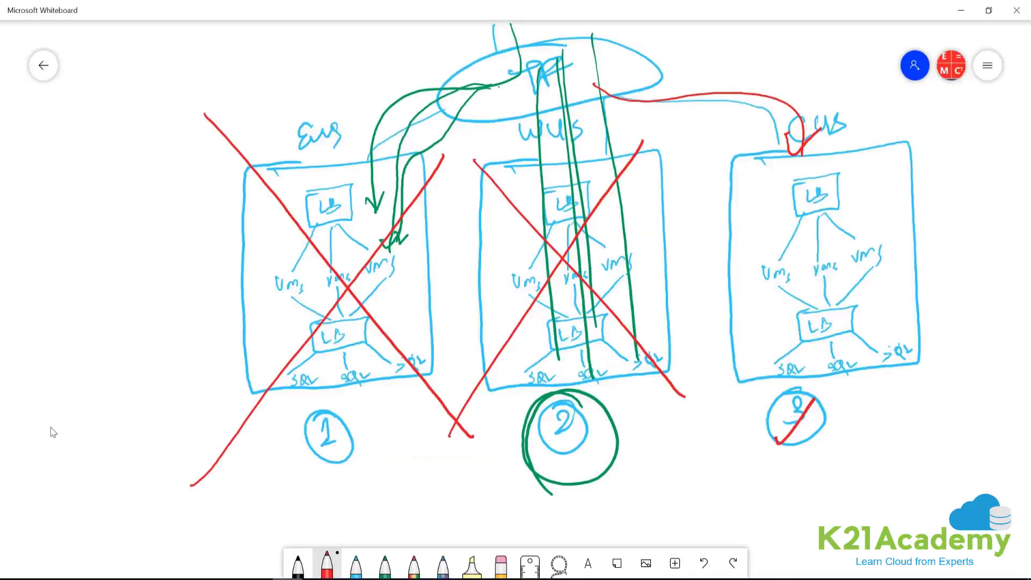
{"action": "left_click", "coordinate": [702, 563]}
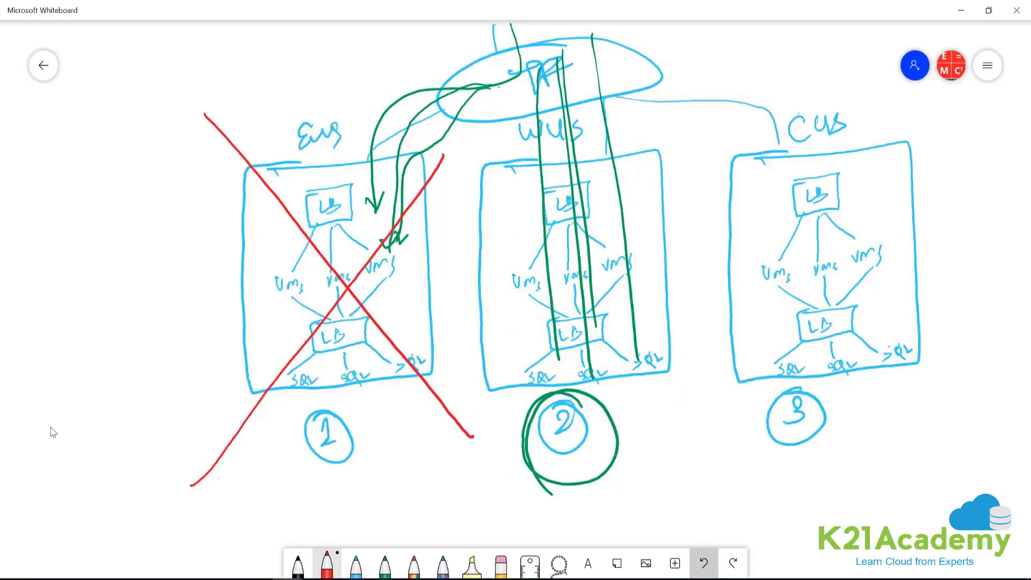
{"action": "left_click", "coordinate": [703, 563]}
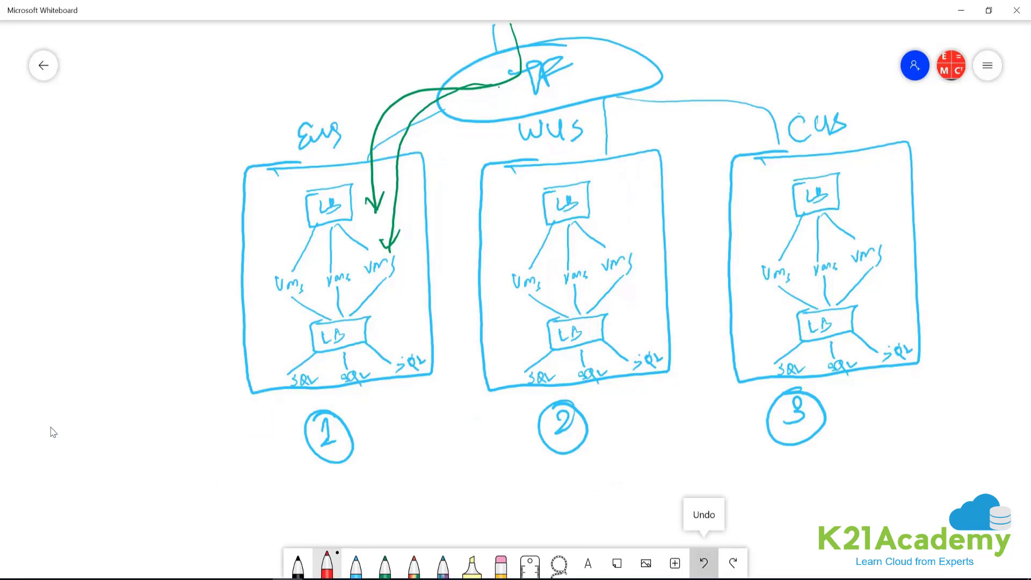
{"action": "left_click", "coordinate": [703, 563]}
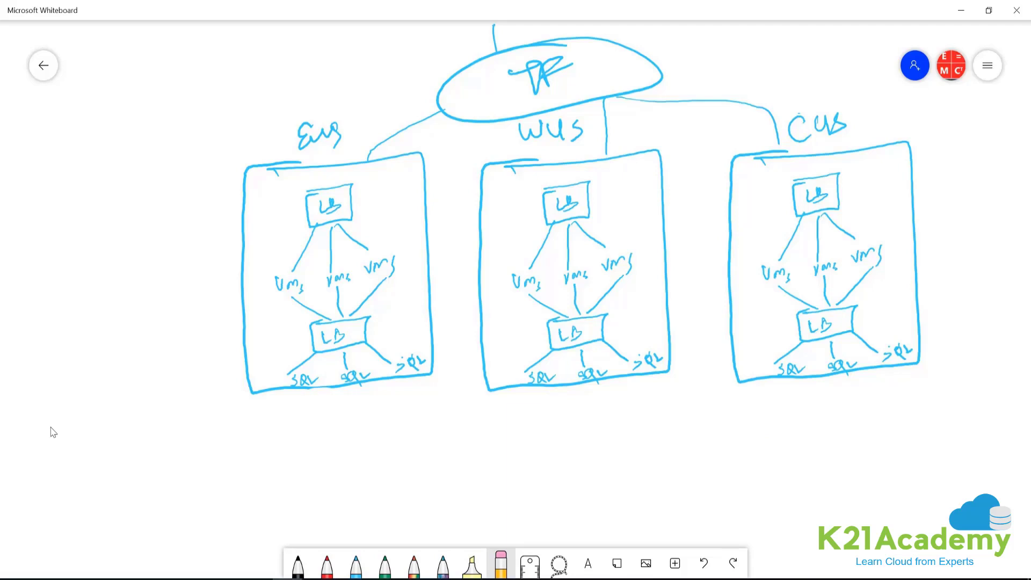
{"action": "left_click", "coordinate": [385, 564]}
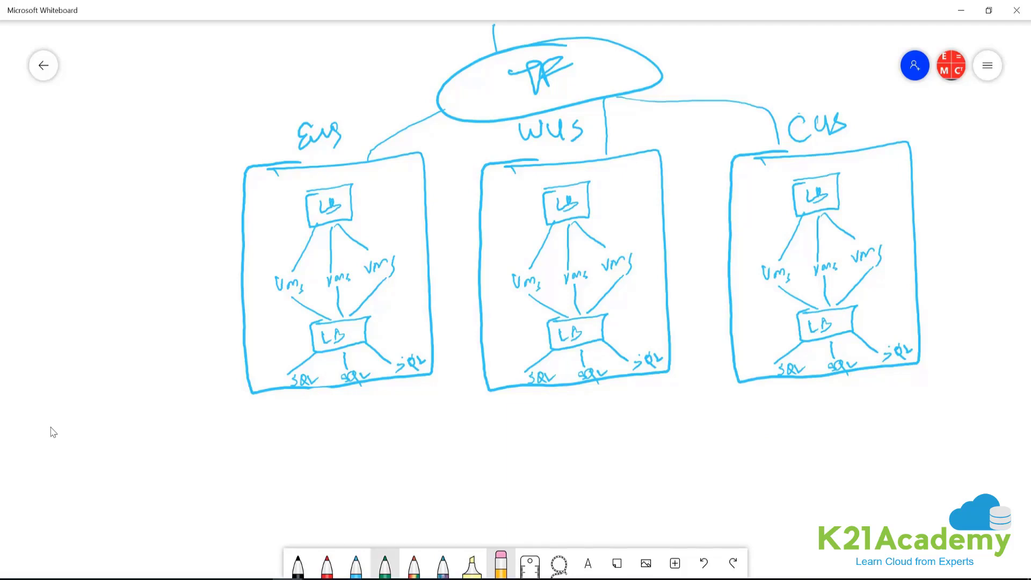
- In blue ink, write the client's IP address and each region's latency in mS
{"action": "left_click", "coordinate": [355, 564]}
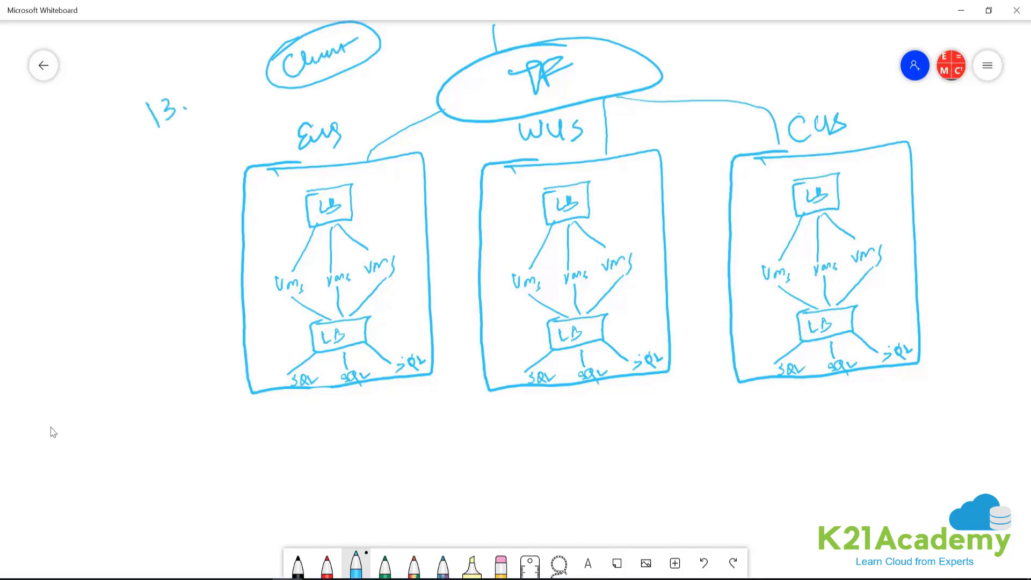
{"action": "left_click_drag", "start_coordinate": [191, 78], "coordinate": [236, 65]}
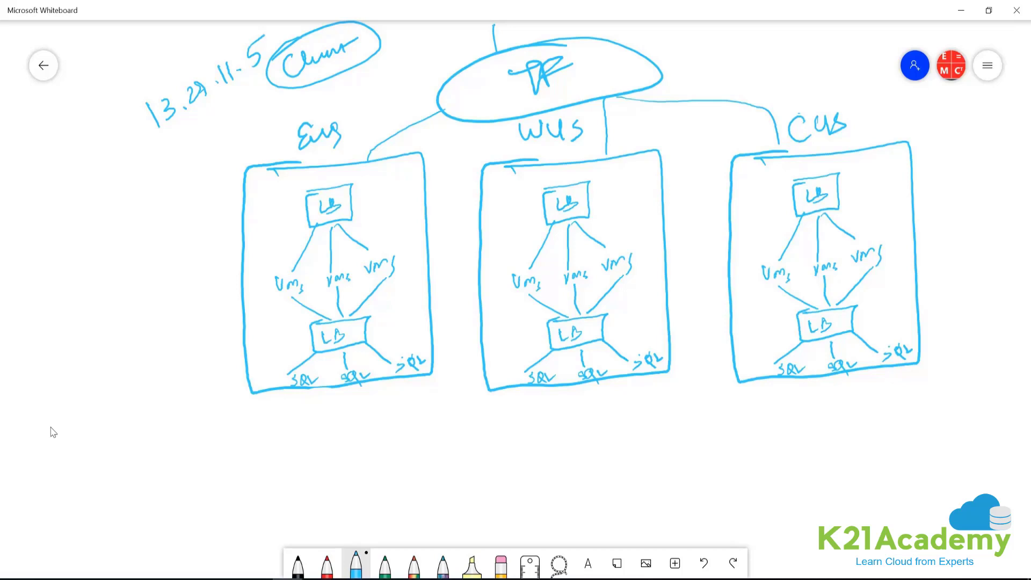
{"action": "left_click_drag", "start_coordinate": [307, 411], "coordinate": [338, 435]}
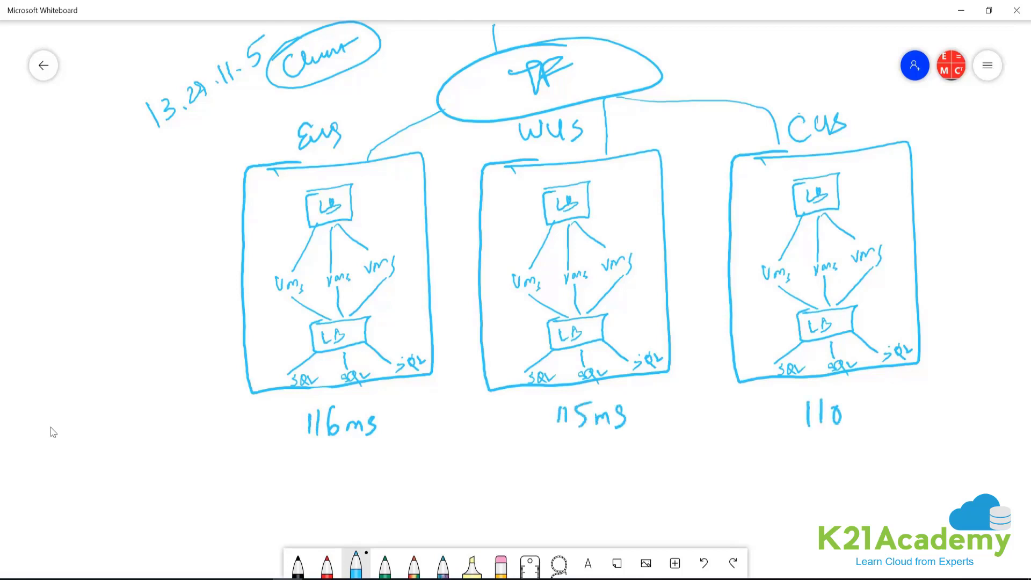
{"action": "type", "text": "mS"}
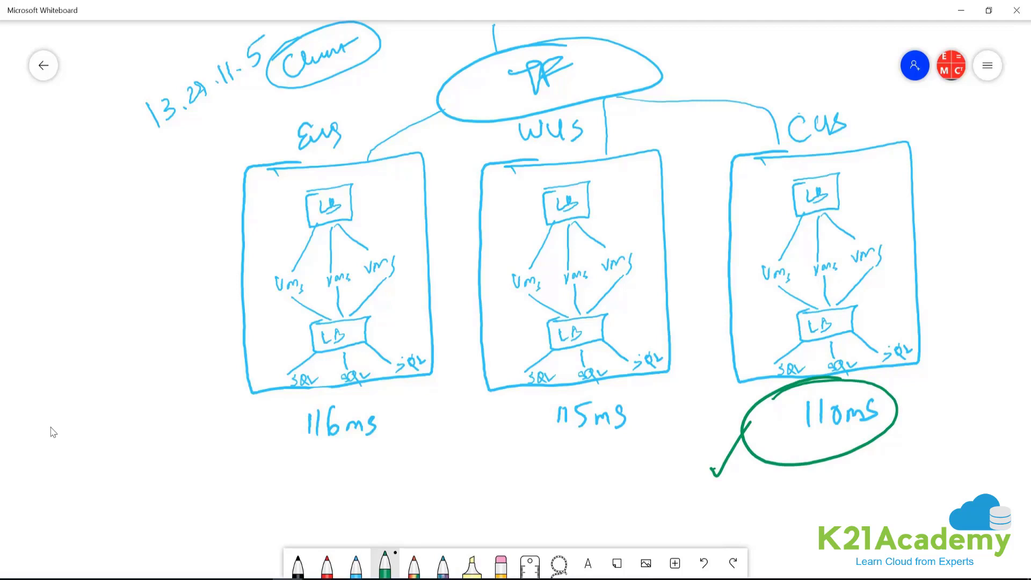
{"action": "left_click_drag", "start_coordinate": [345, 59], "coordinate": [790, 177]}
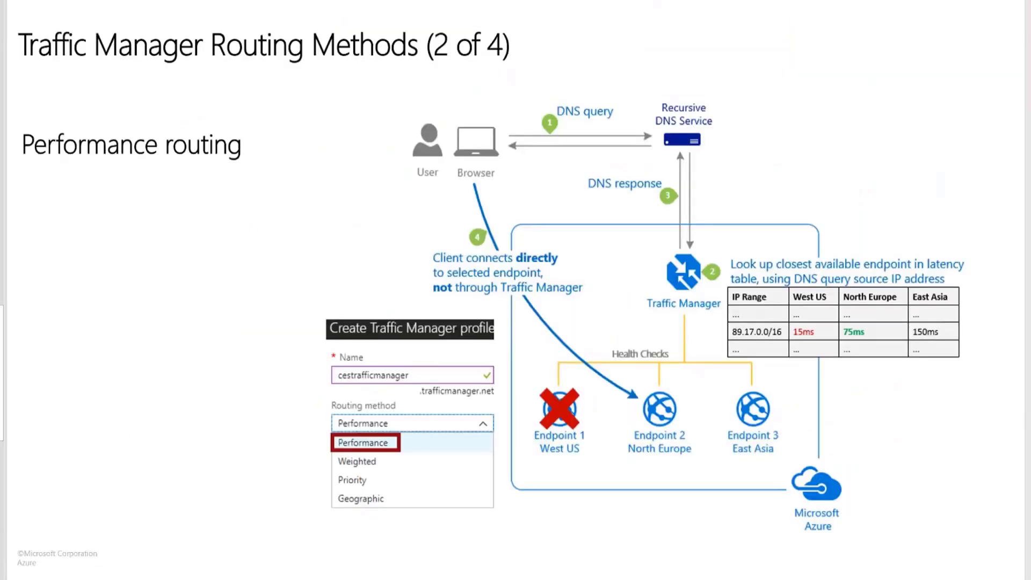
- Advance the slide show to the Traffic Manager geographic routing slide (3 of 4)
{"action": "key", "text": "right"}
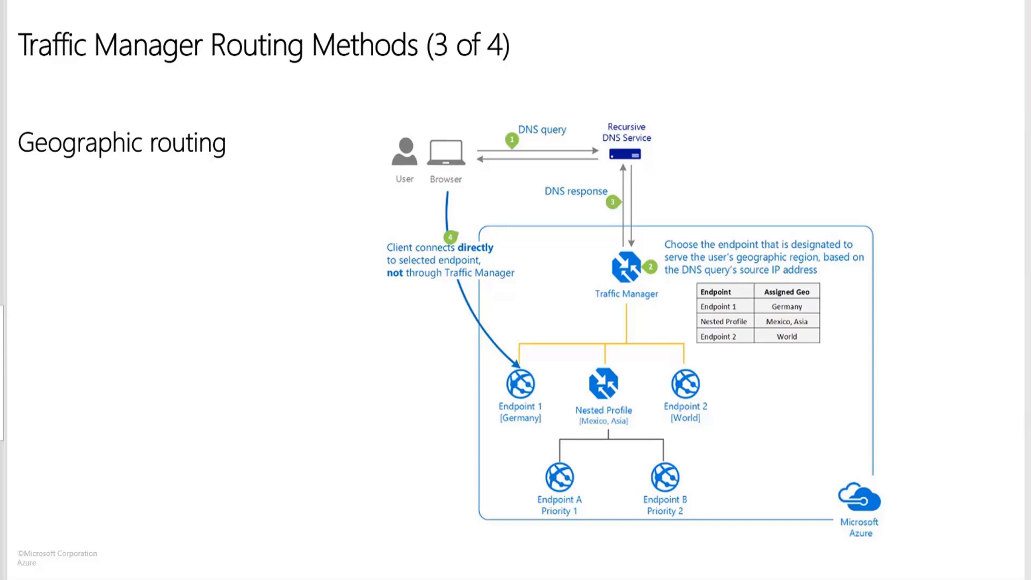
- Advance the slide show to the weighted routing slide (4 of 4)
{"action": "key", "text": "right"}
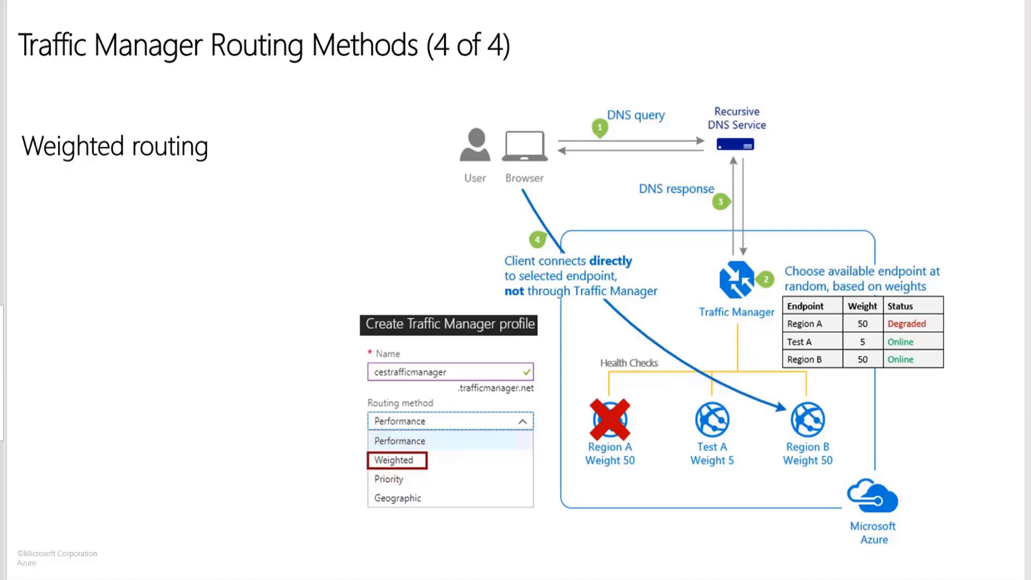
{"action": "mouse_move", "coordinate": [336, 449]}
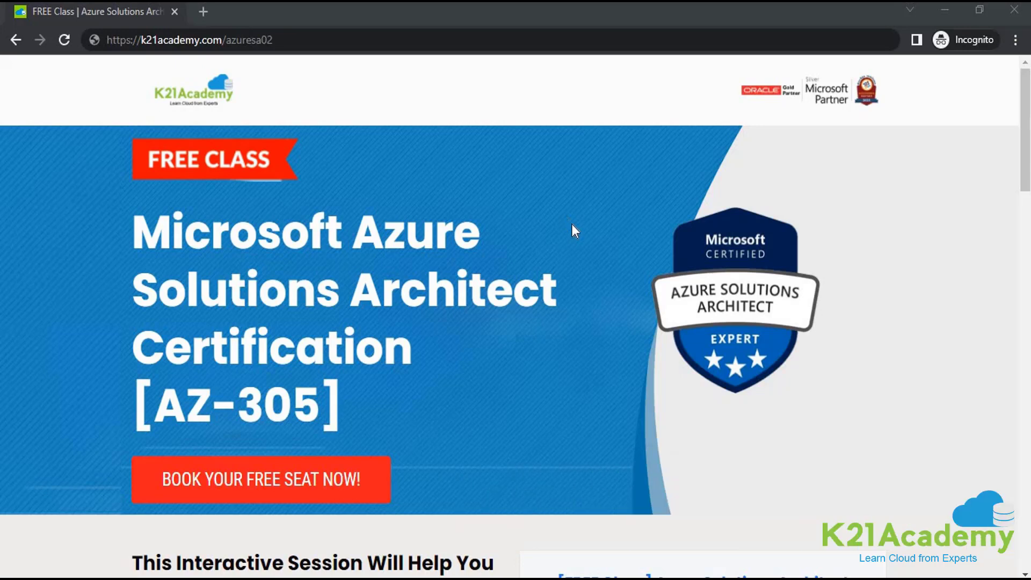
- Scroll the AZ-305 free class page down to the Reserve Your Spot registration form
{"action": "scroll", "scroll_direction": "down", "scroll_amount": 3}
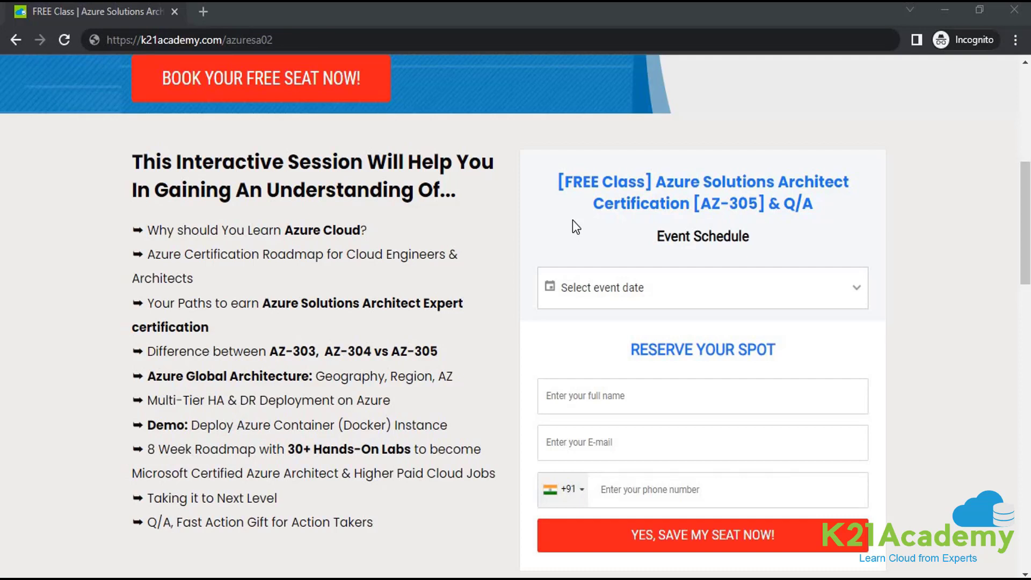
- Select the Thu 16 Dec 03:00 PM IST session from the class date list
{"action": "left_click", "coordinate": [702, 288]}
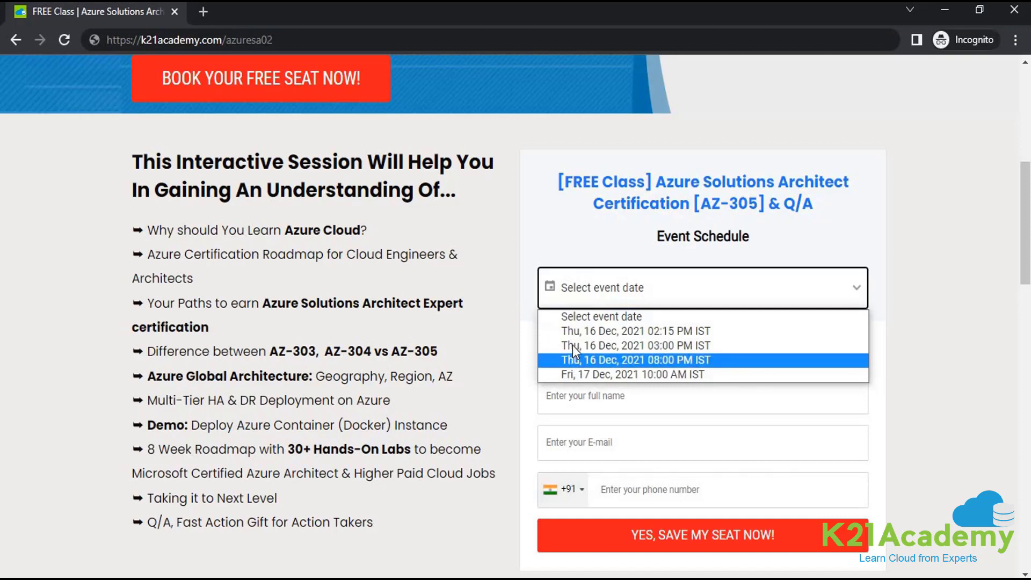
{"action": "left_click", "coordinate": [634, 344]}
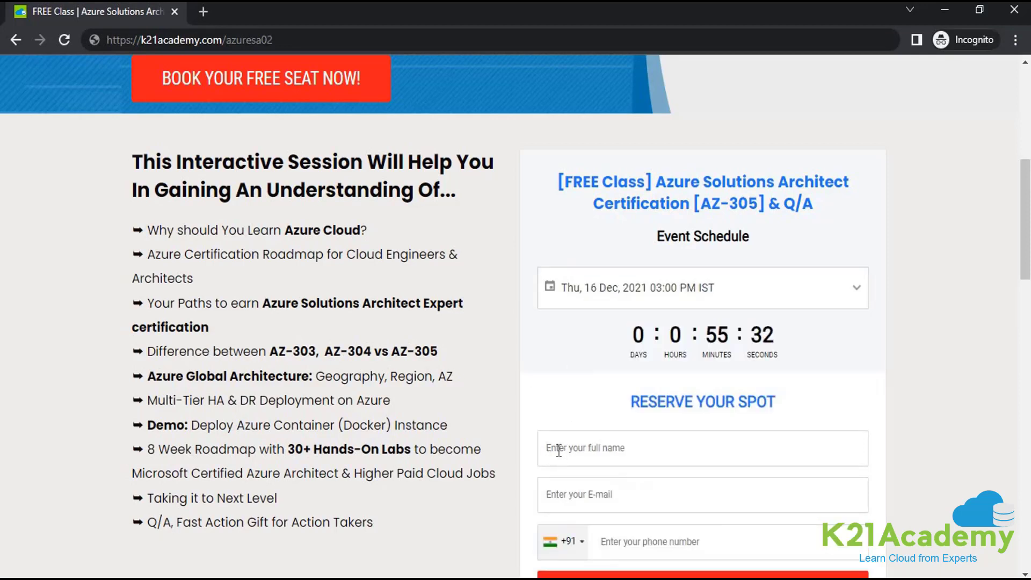
{"action": "type", "text": "Arav"}
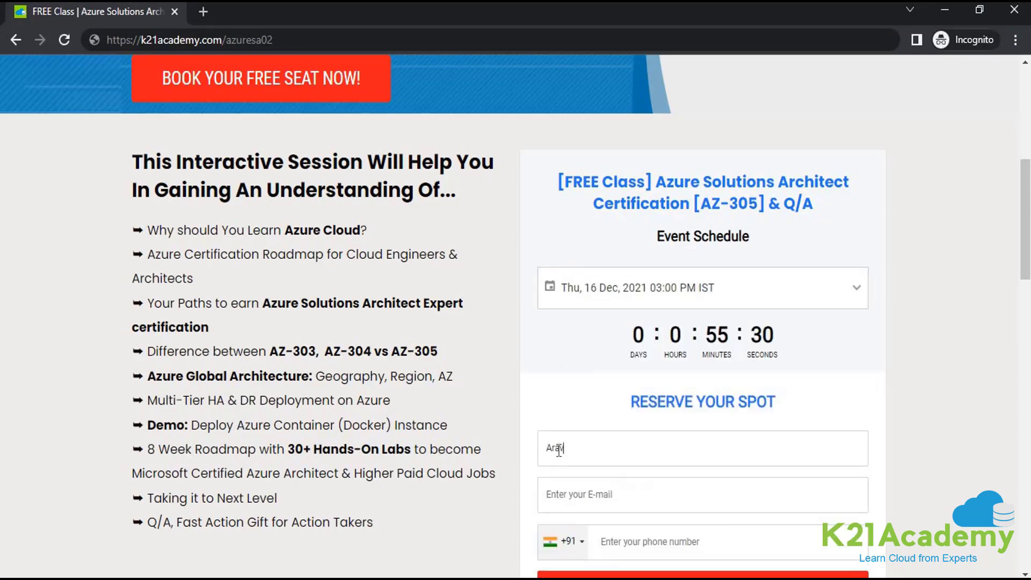
{"action": "type", "text": "ar"}
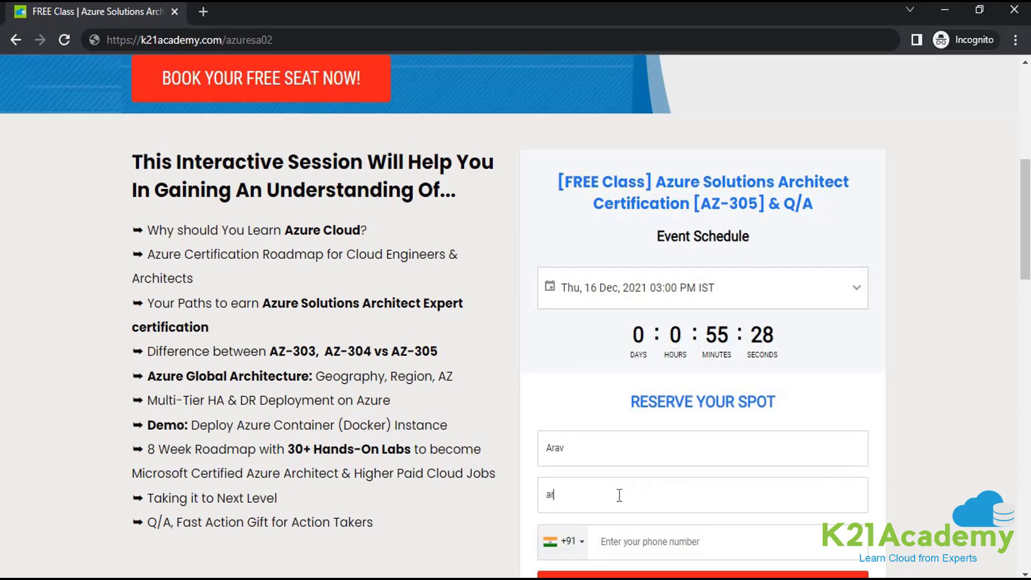
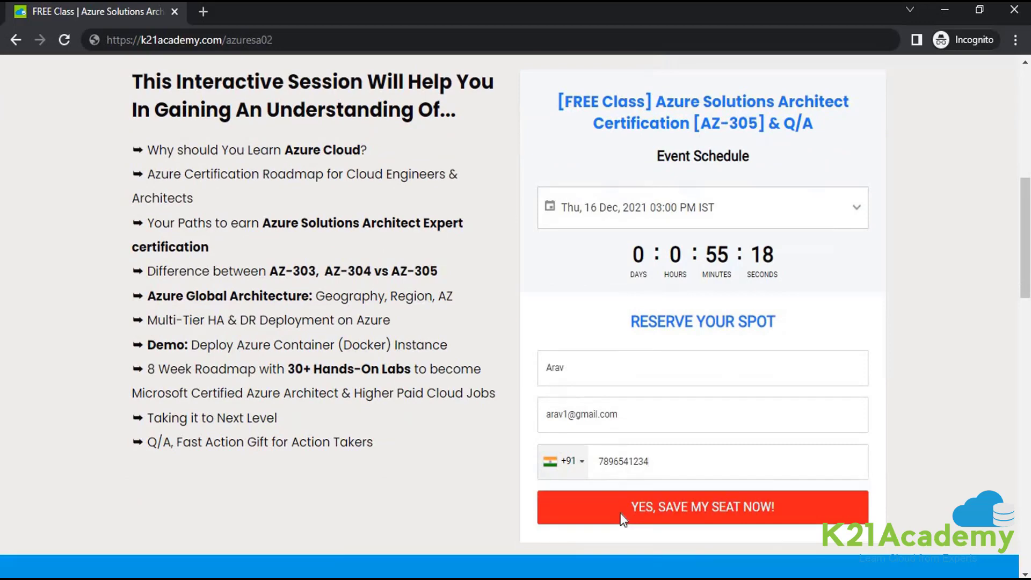
{"action": "left_click", "coordinate": [702, 507]}
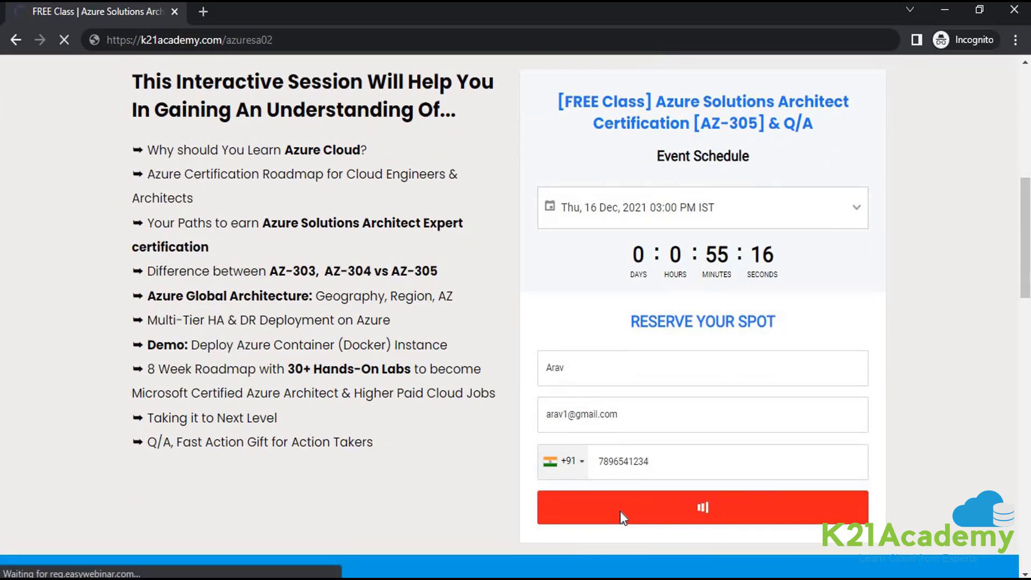
{"action": "left_click", "coordinate": [702, 507]}
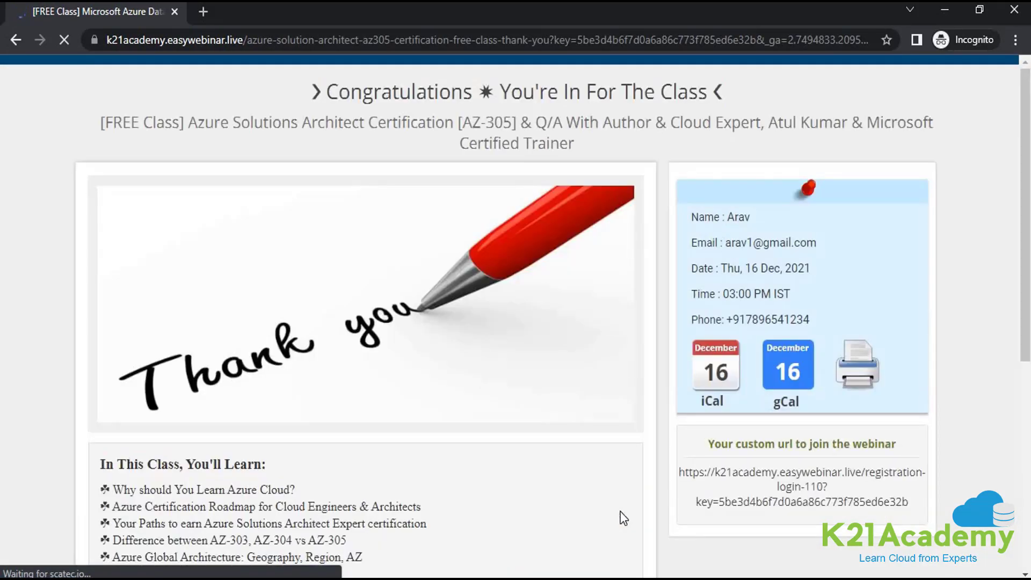